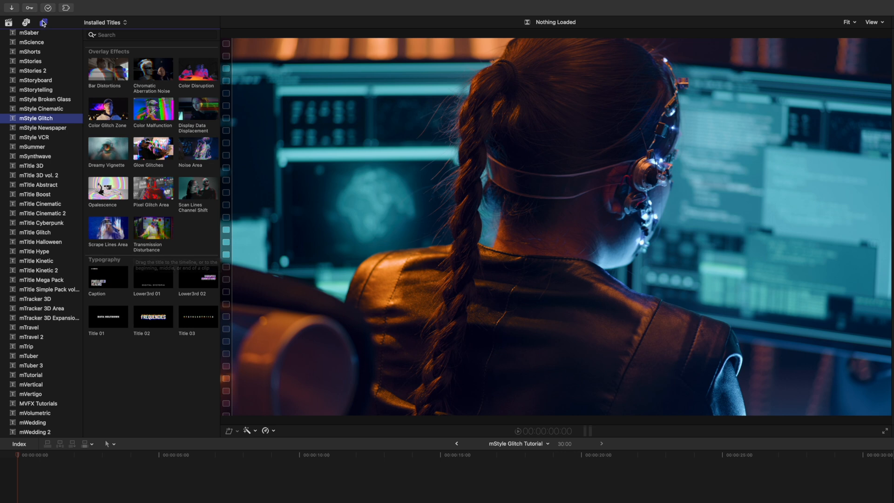
Step: Place the Bar Distortions title from mStyle Glitch above the first cyberpunk clip
{"action": "left_click", "coordinate": [43, 22]}
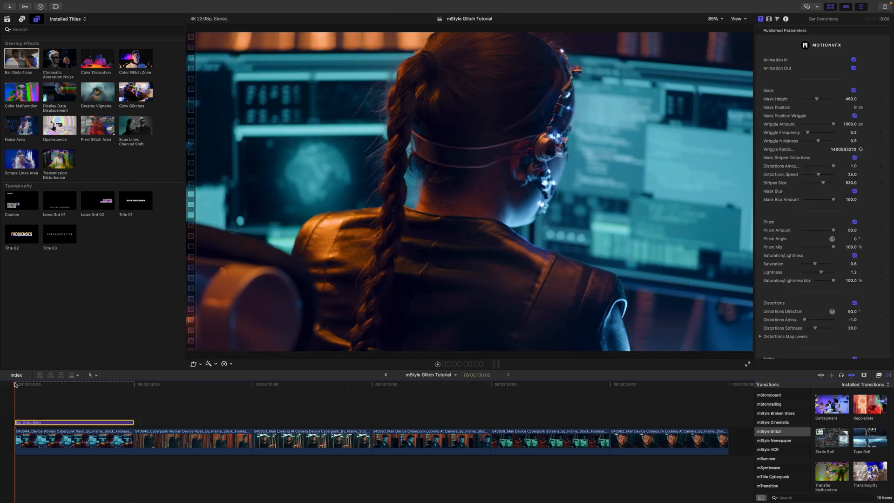
Step: Set Bar Distortions mask height to about 287 and mask position to 132 px across the monitors
{"action": "left_click", "coordinate": [68, 383]}
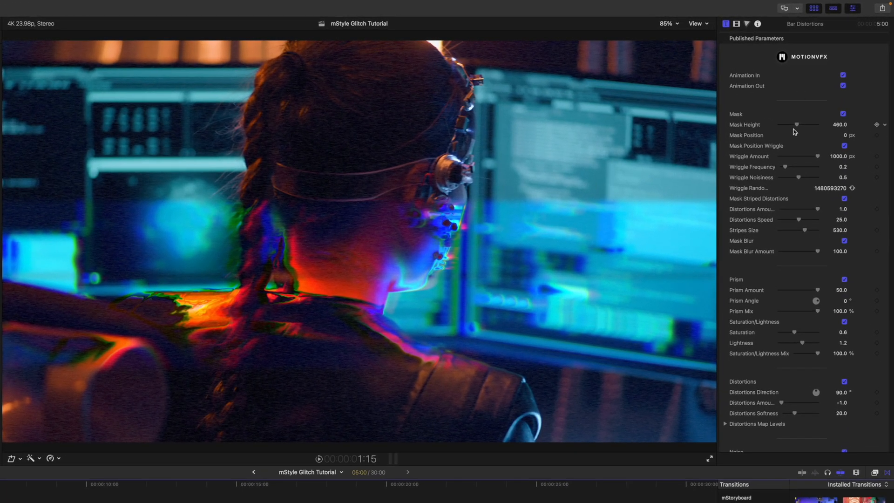
{"action": "left_click_drag", "start_coordinate": [814, 125], "coordinate": [790, 124]}
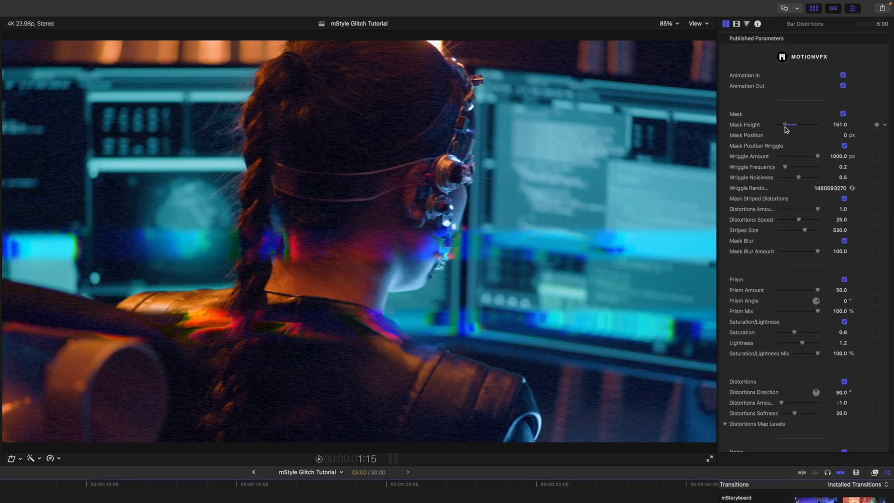
{"action": "left_click_drag", "start_coordinate": [792, 124], "coordinate": [801, 124]}
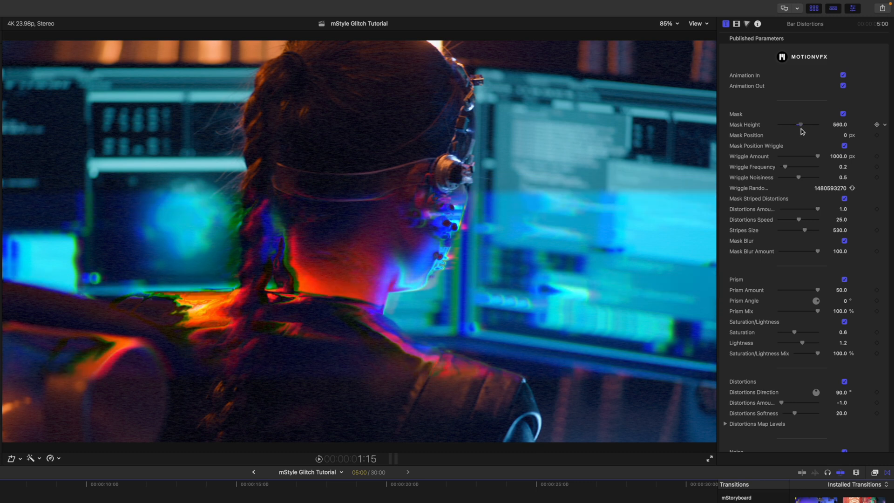
{"action": "left_click_drag", "start_coordinate": [804, 124], "coordinate": [790, 124]}
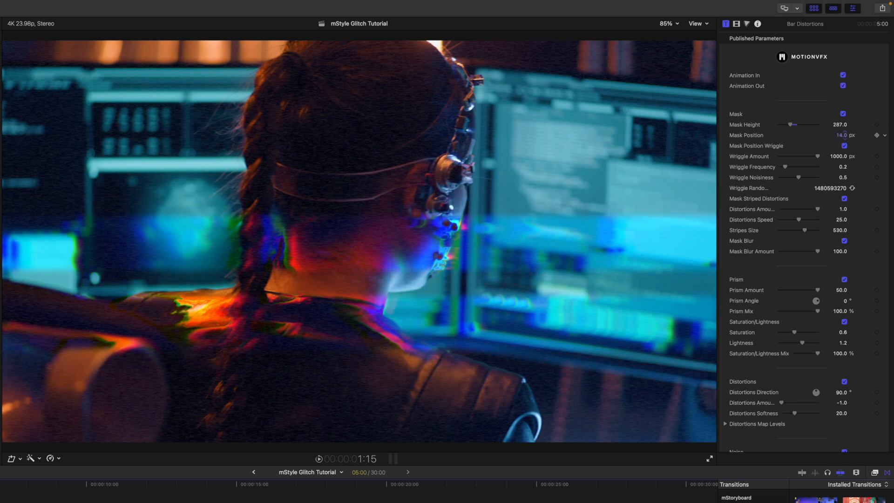
{"action": "left_click_drag", "start_coordinate": [798, 135], "coordinate": [827, 135]}
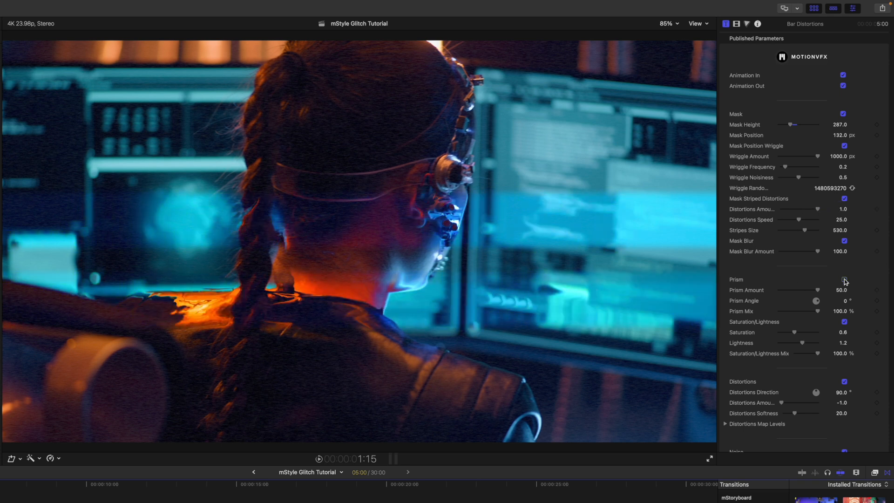
{"action": "scroll", "scroll_direction": "down", "scroll_amount": 3}
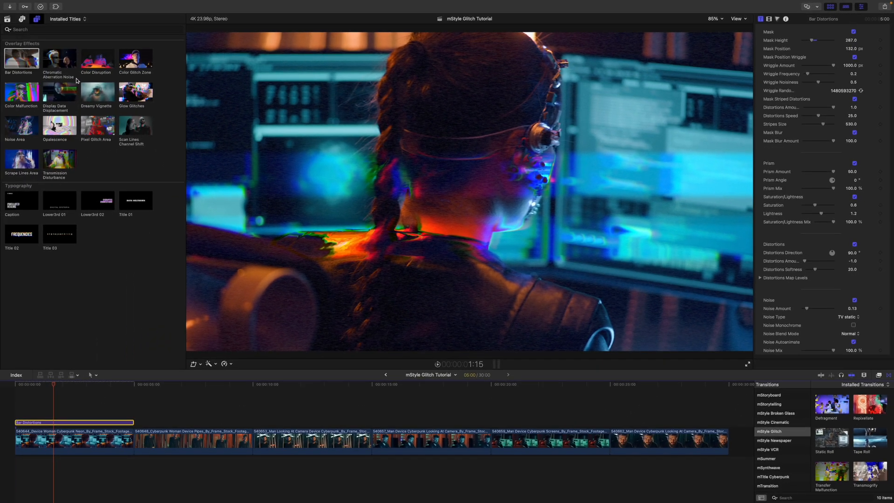
{"action": "mouse_move", "coordinate": [21, 91]}
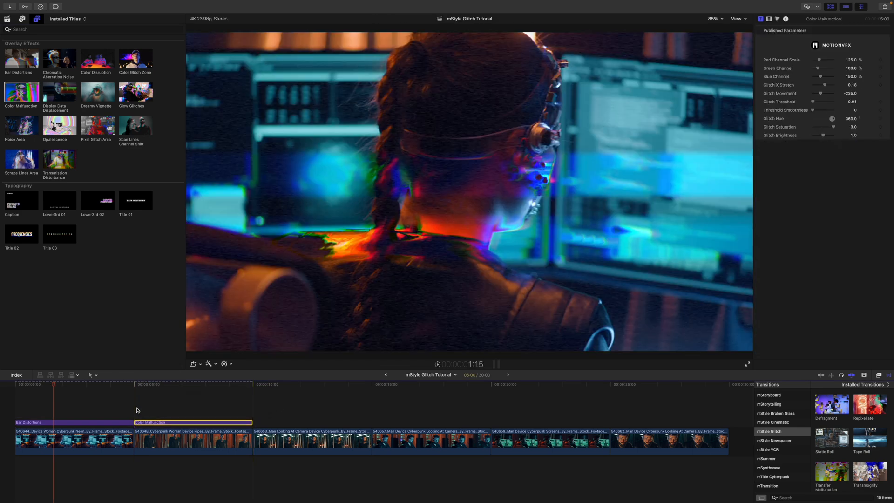
Step: Place the Color Malfunction overlay above the second clip after Bar Distortions
{"action": "left_click", "coordinate": [164, 388]}
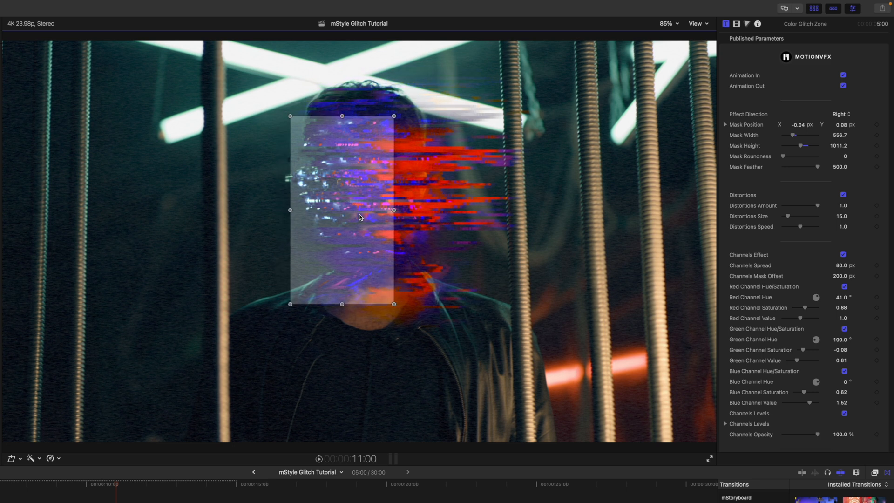
Step: Try the glitch direction Left, recentre the mask on the man's face, then set it back to Right
{"action": "left_click", "coordinate": [110, 484]}
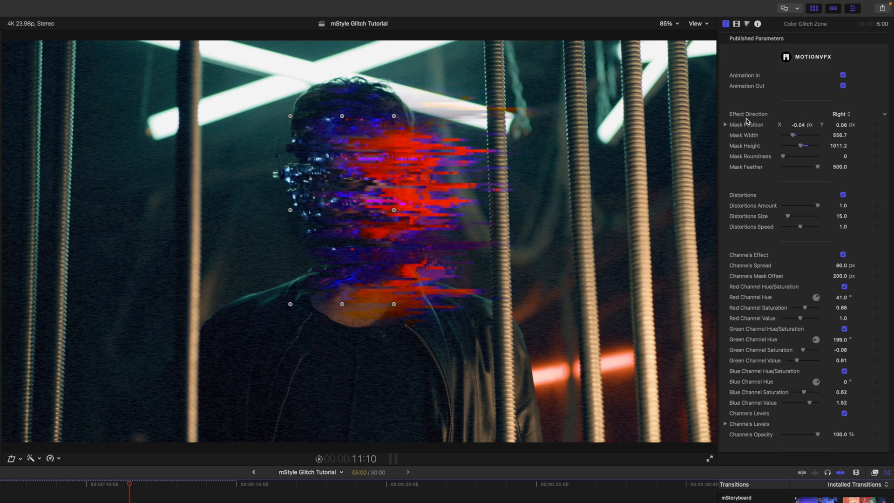
{"action": "left_click", "coordinate": [840, 114]}
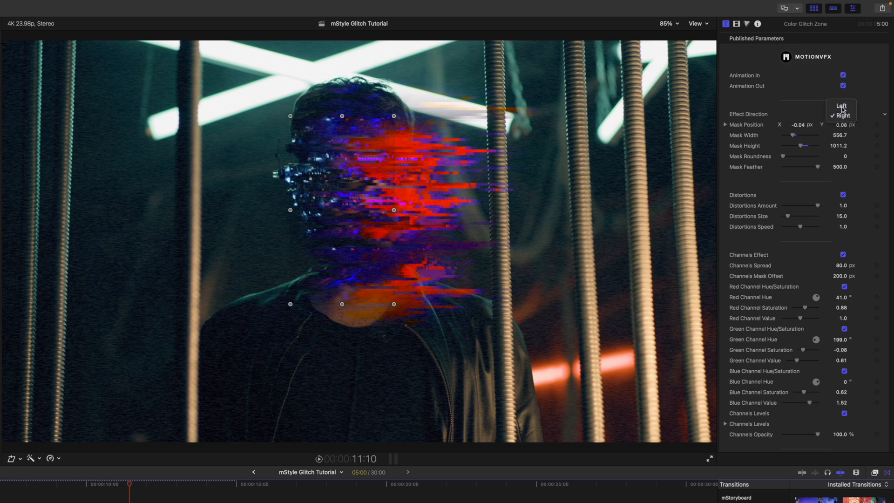
{"action": "left_click", "coordinate": [840, 106]}
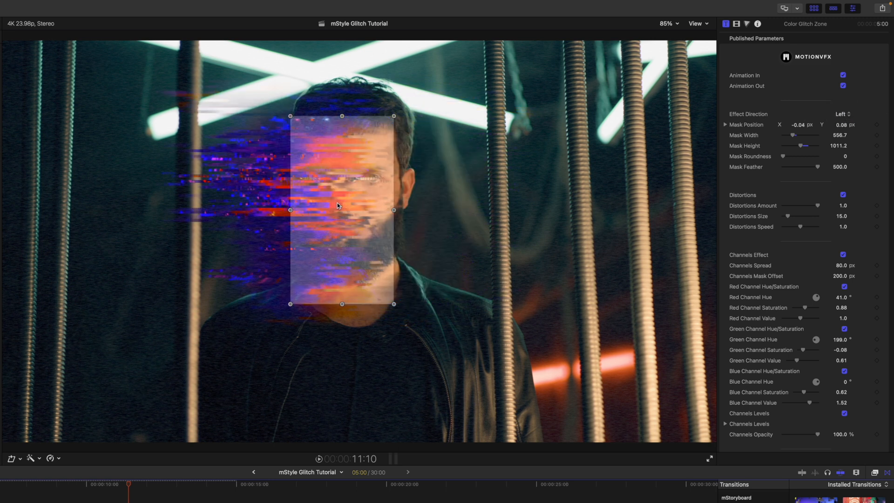
{"action": "left_click_drag", "start_coordinate": [342, 209], "coordinate": [362, 204]}
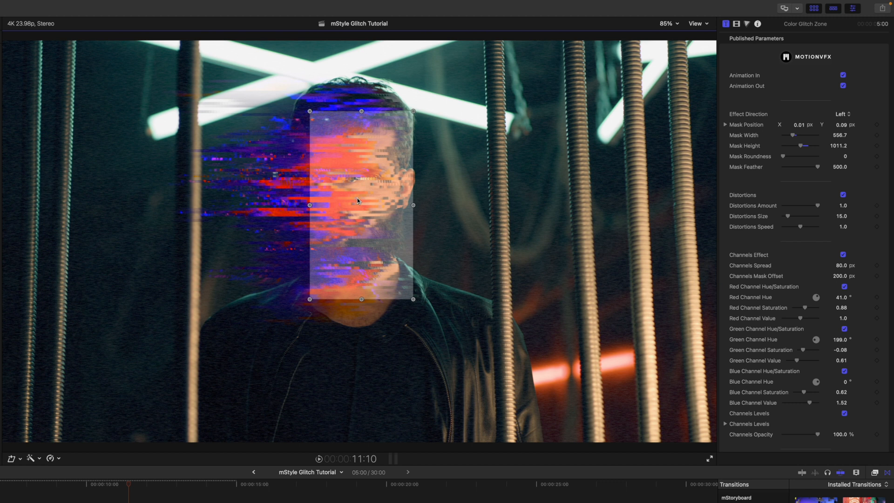
{"action": "left_click", "coordinate": [843, 114]}
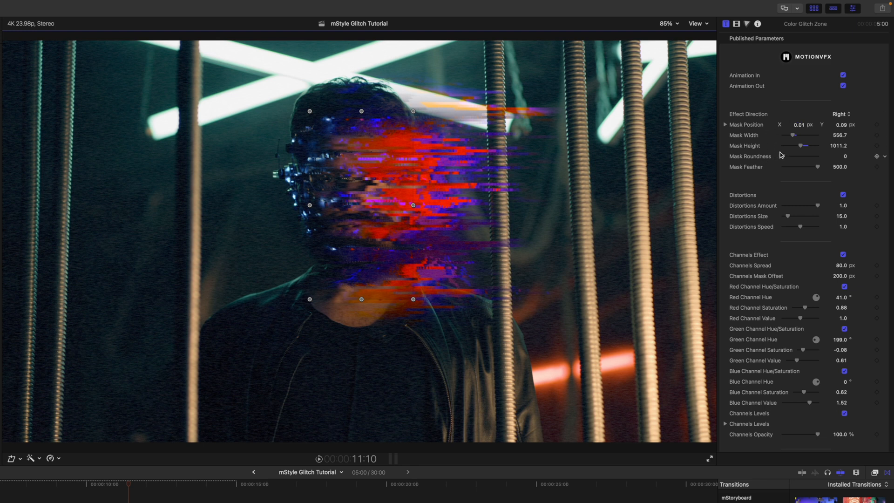
{"action": "mouse_move", "coordinate": [782, 155]}
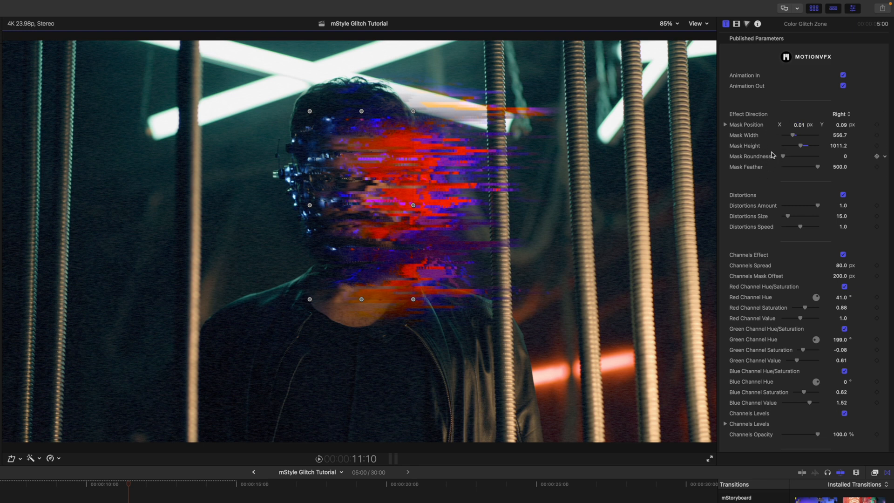
Step: Adjust a further Color Glitch Zone option lower in the Inspector
{"action": "scroll", "scroll_direction": "down", "scroll_amount": 3}
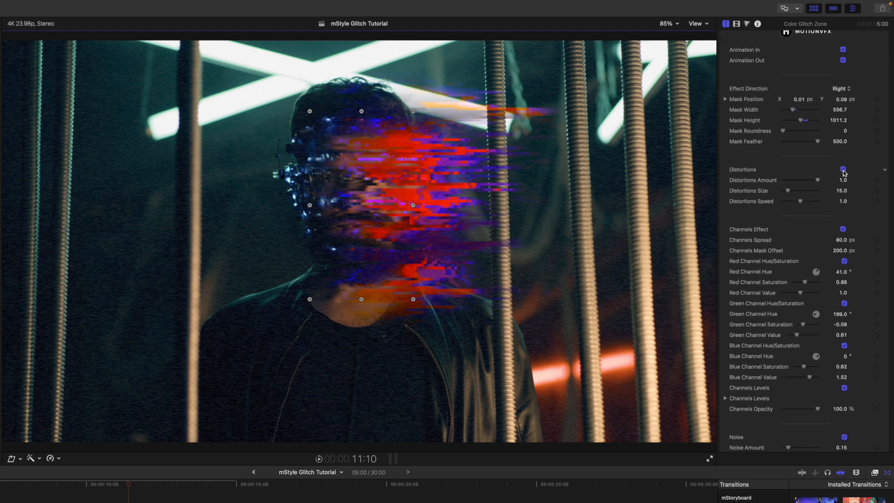
{"action": "left_click", "coordinate": [844, 170]}
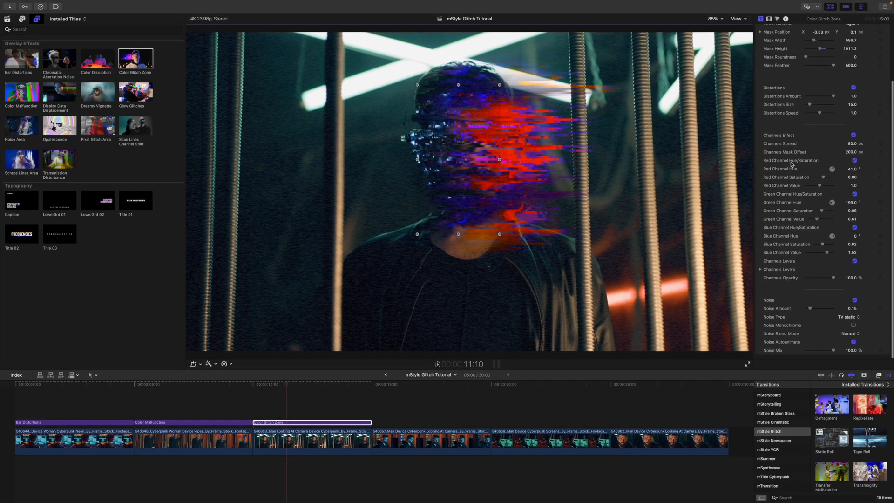
{"action": "mouse_move", "coordinate": [804, 290]}
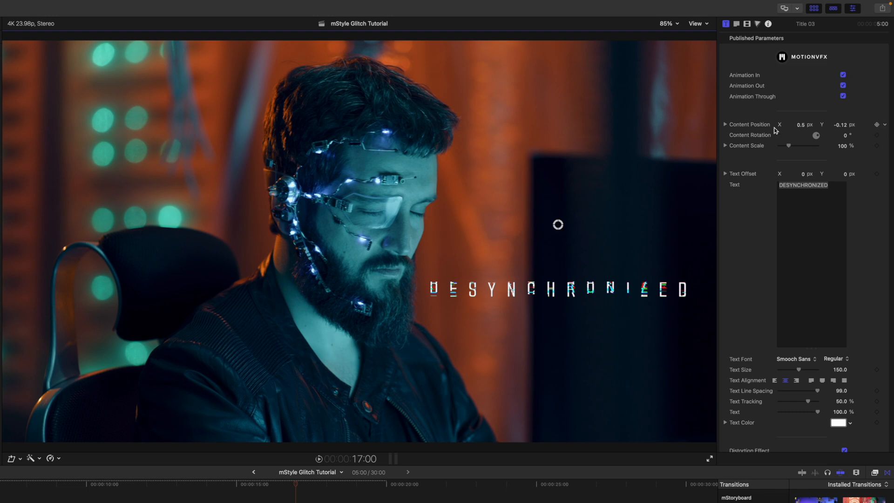
Step: Scale Title 03's DESYNCHRONIZED content to 83% and scrub the timeline to preview it
{"action": "left_click_drag", "start_coordinate": [810, 145], "coordinate": [787, 145]}
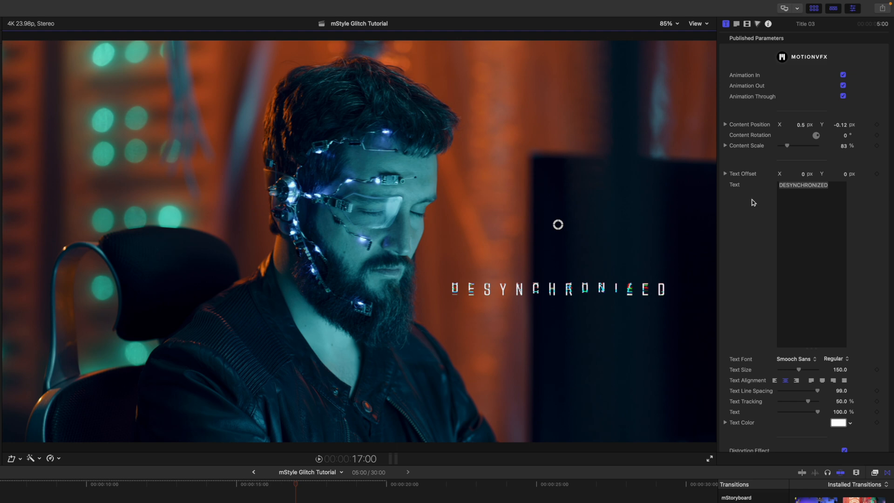
{"action": "scroll", "scroll_direction": "down", "scroll_amount": 3}
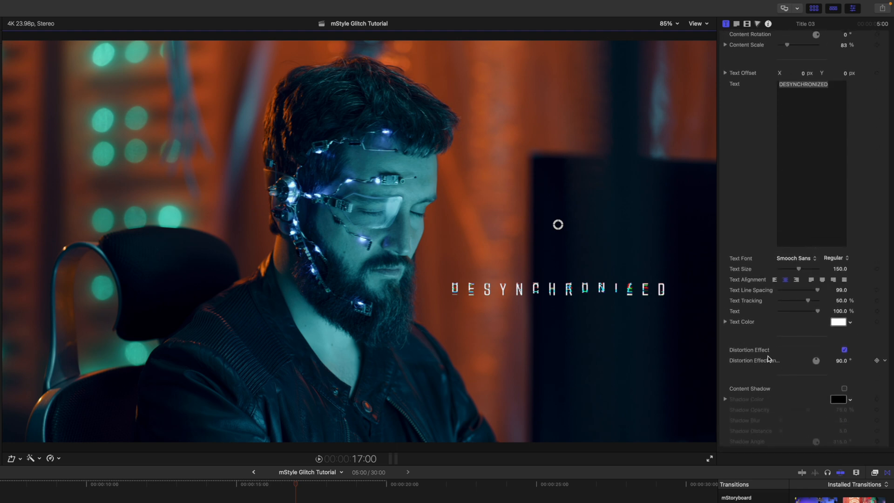
{"action": "mouse_move", "coordinate": [765, 354]}
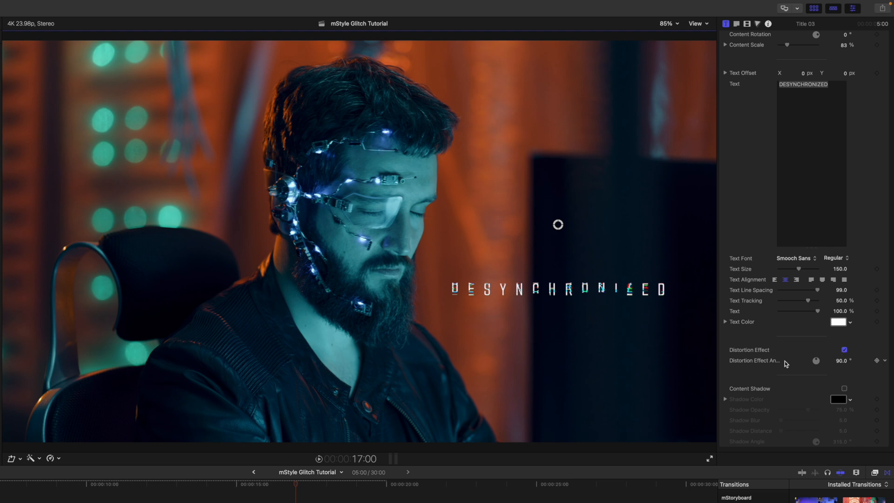
{"action": "mouse_move", "coordinate": [642, 314]}
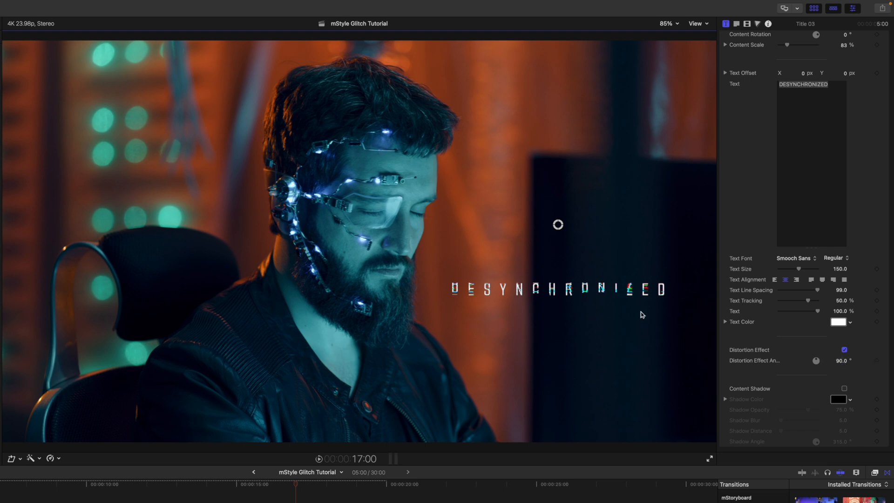
{"action": "left_click", "coordinate": [257, 487]}
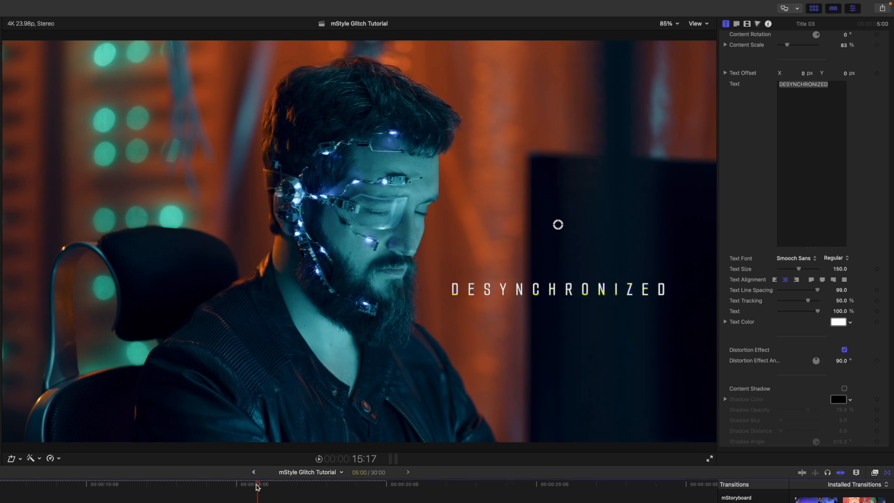
{"action": "left_click_drag", "start_coordinate": [257, 486], "coordinate": [246, 485]}
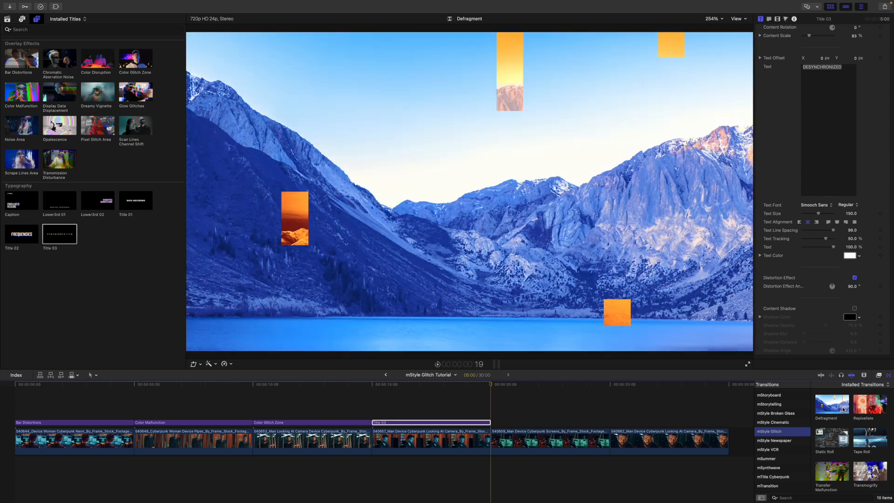
Step: Place an mStyle Glitch transition on the edit between the last two clips
{"action": "left_click", "coordinate": [868, 405]}
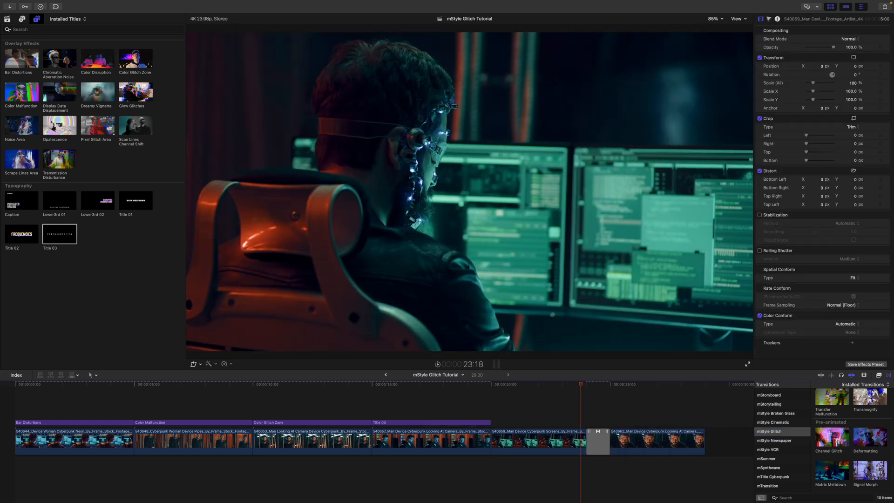
Step: Raise Channel Glitch distortion strength to about 54 and tweak channel aberration strength
{"action": "left_click", "coordinate": [608, 384]}
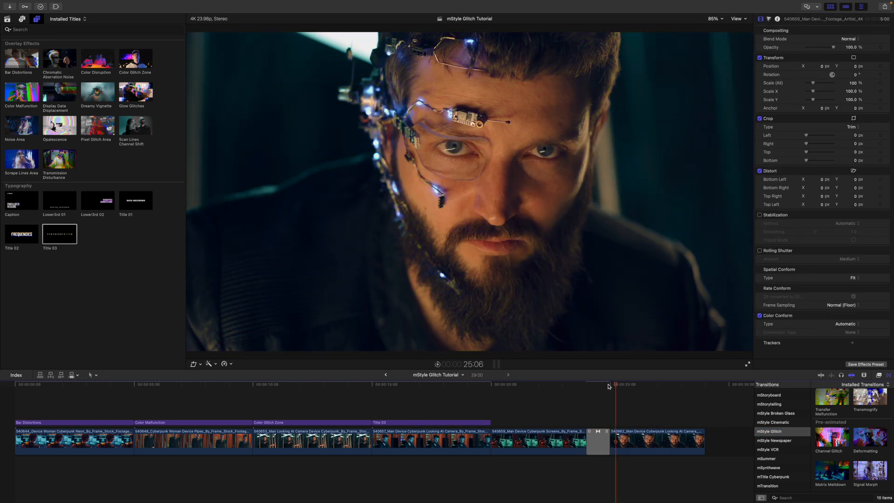
{"action": "left_click", "coordinate": [598, 441]}
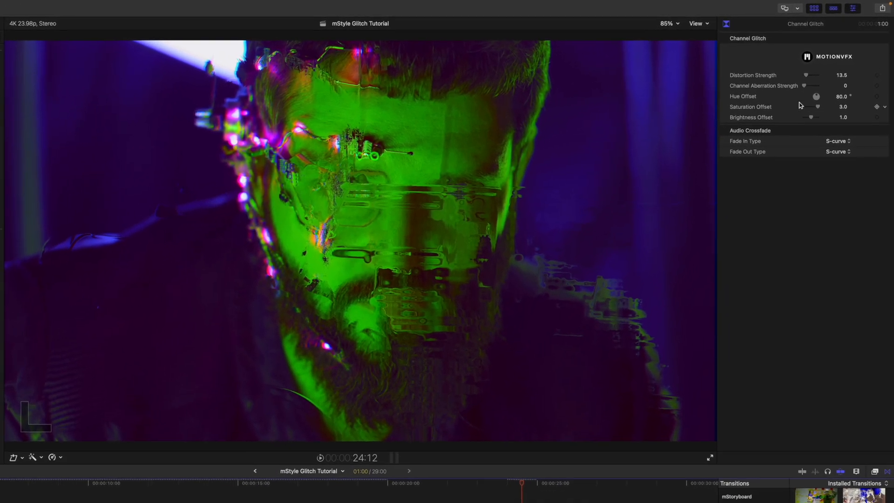
{"action": "left_click_drag", "start_coordinate": [805, 74], "coordinate": [815, 74]}
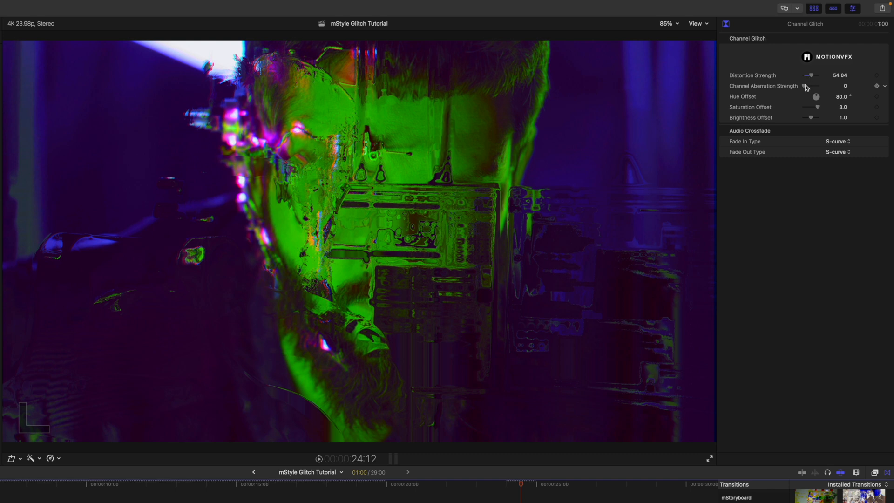
{"action": "left_click_drag", "start_coordinate": [805, 86], "coordinate": [808, 86]}
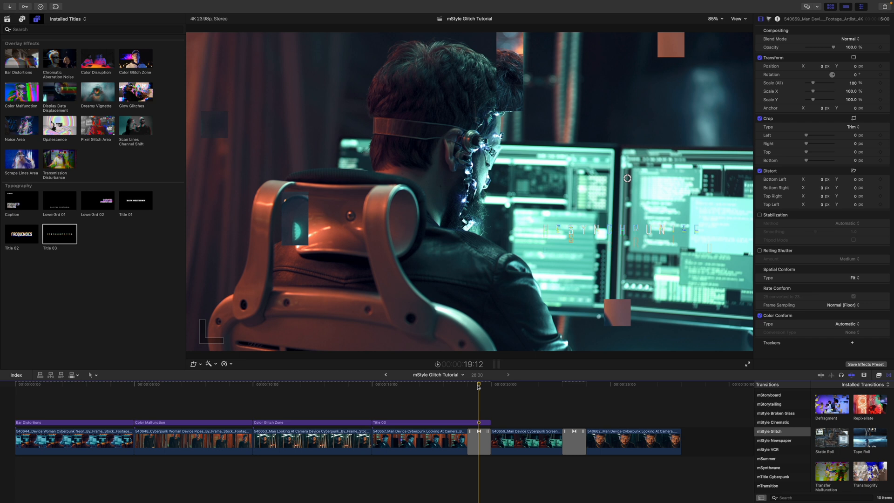
Step: Set Defragment Pixellate Scale to 260, nudge Pixellate Center X, and expand Pixellate Map Levels
{"action": "left_click", "coordinate": [479, 438]}
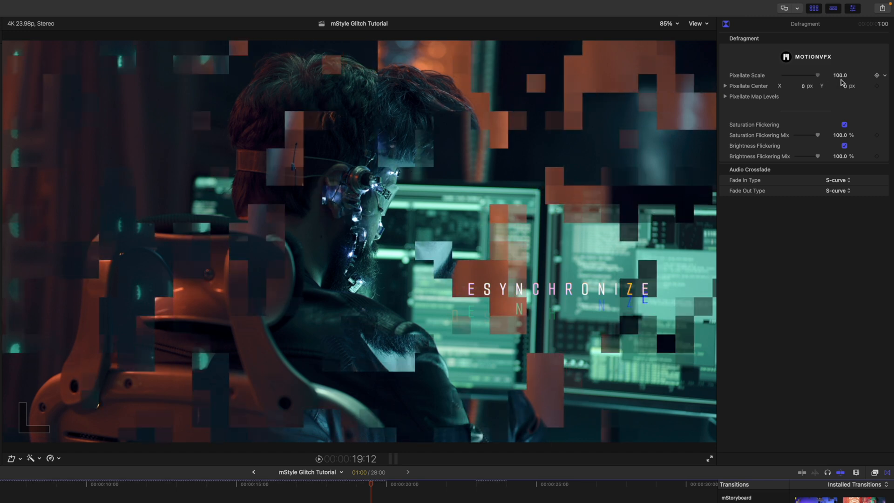
{"action": "left_click_drag", "start_coordinate": [816, 74], "coordinate": [826, 75]}
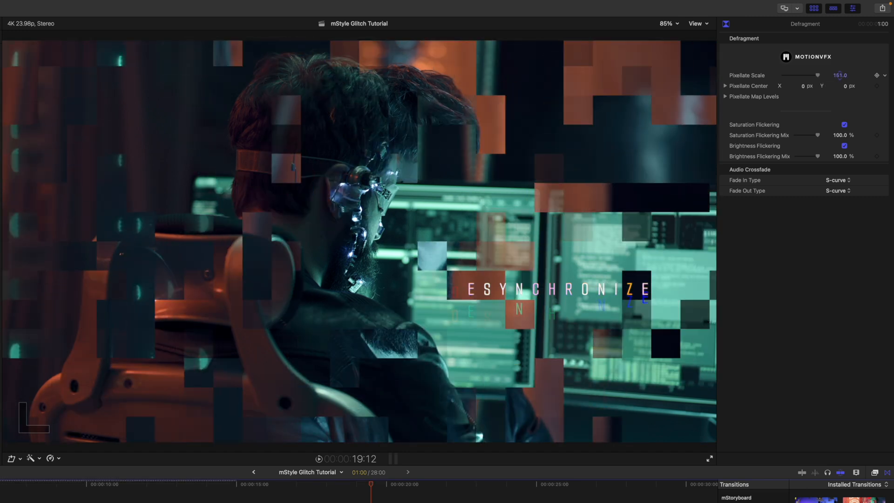
{"action": "left_click_drag", "start_coordinate": [804, 74], "coordinate": [828, 74]}
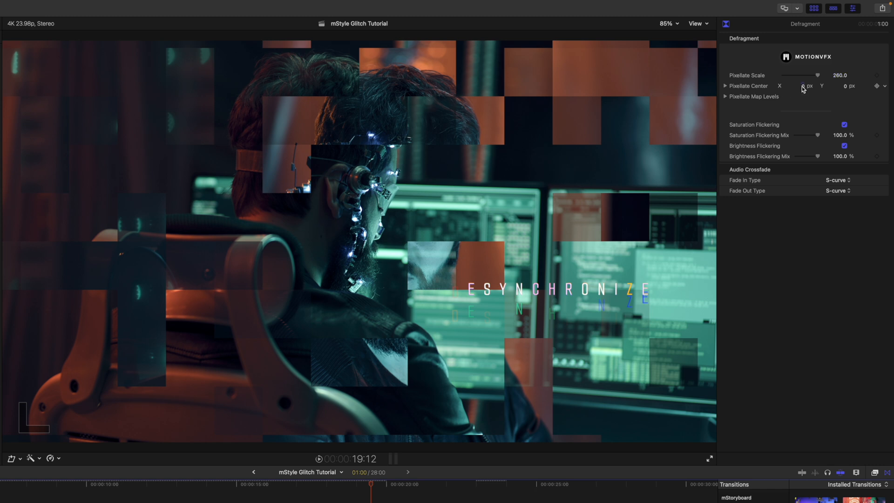
{"action": "left_click_drag", "start_coordinate": [801, 86], "coordinate": [804, 85]}
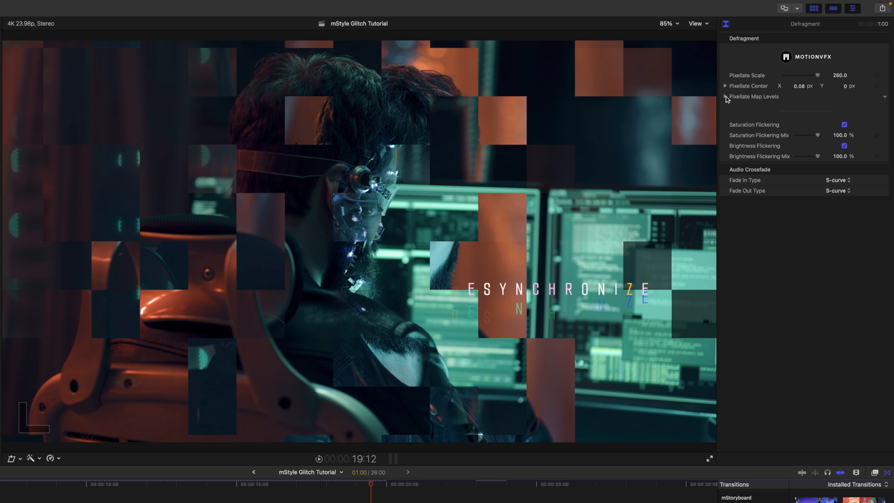
{"action": "left_click", "coordinate": [726, 96]}
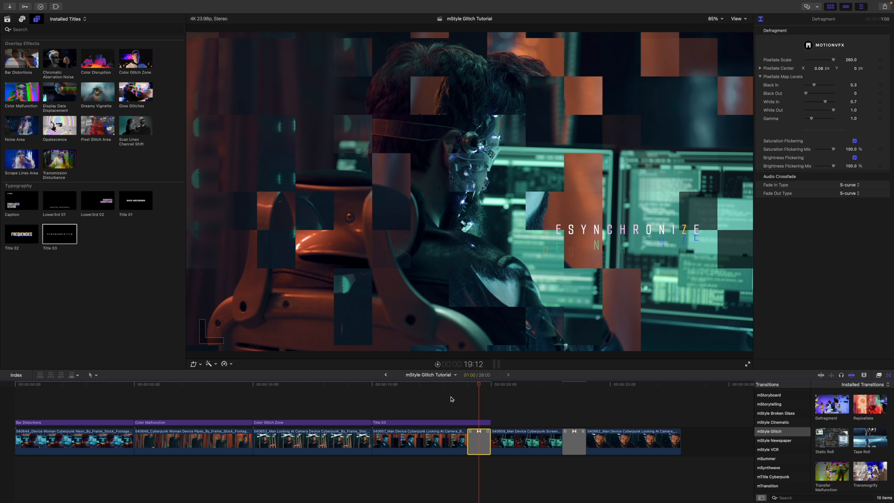
{"action": "mouse_move", "coordinate": [487, 405]}
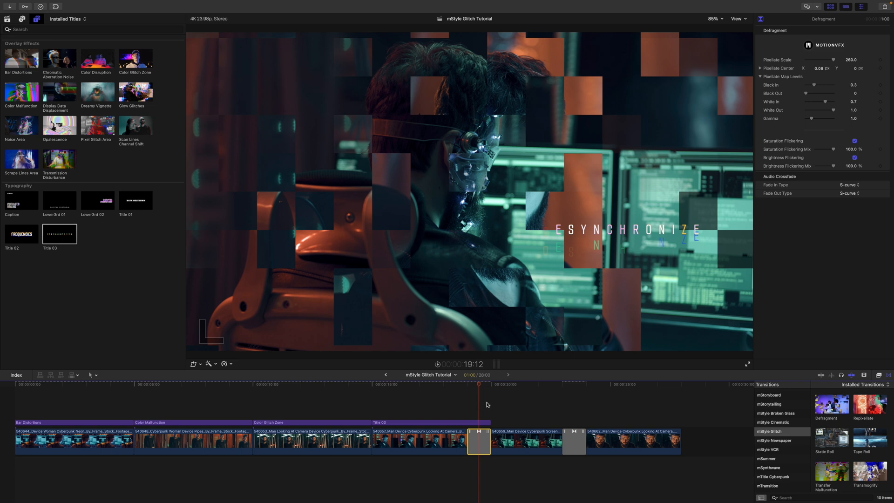